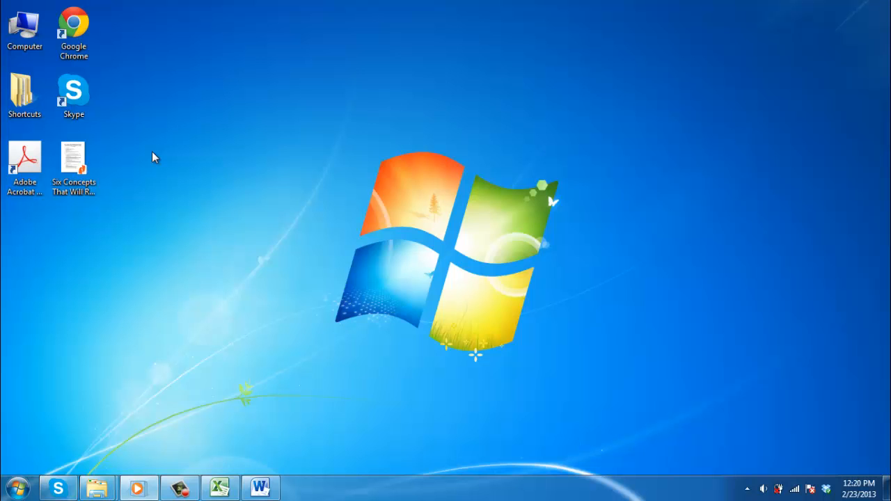
Launch Acrobat Pro and open the 'Six Concepts That Will Rock Your World' PDF
double_click(25, 160)
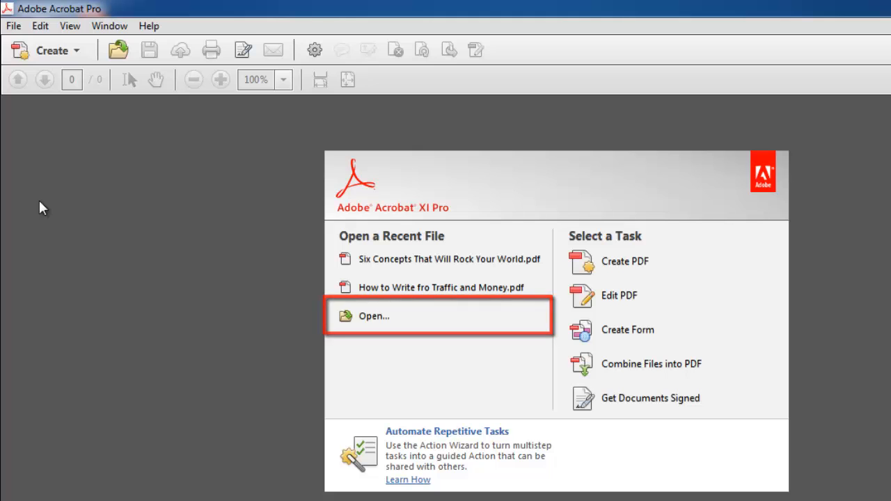
left_click(373, 315)
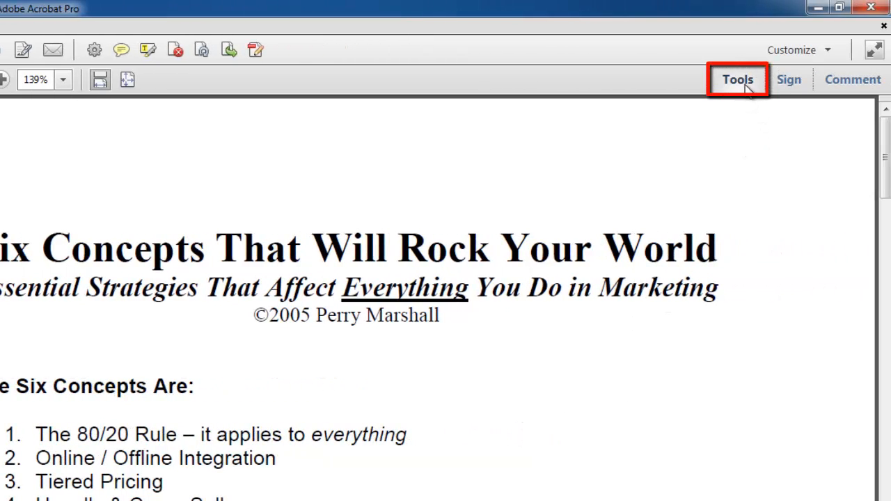
left_click(738, 78)
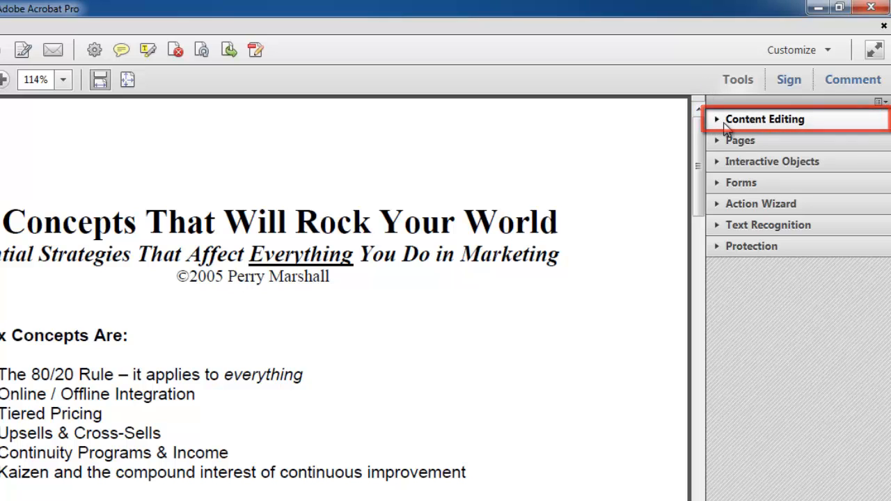
Enable Edit Text & Images under Content Editing in the Tools pane
left_click(763, 118)
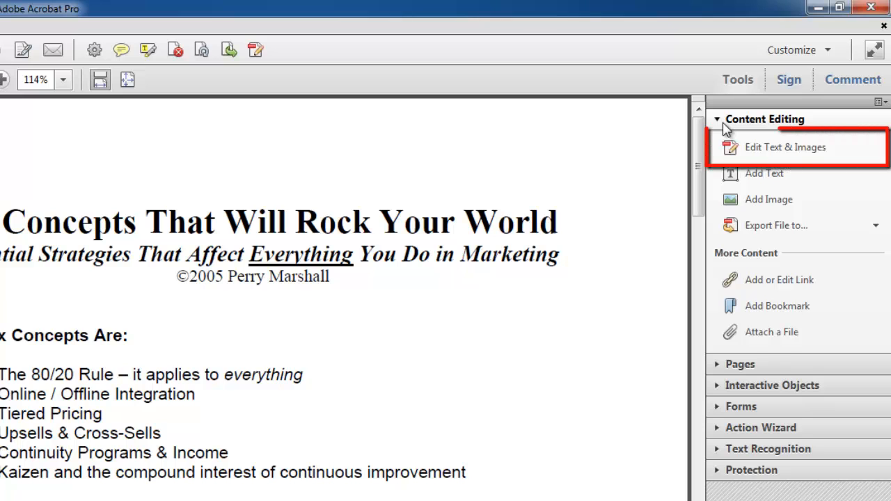
left_click(785, 148)
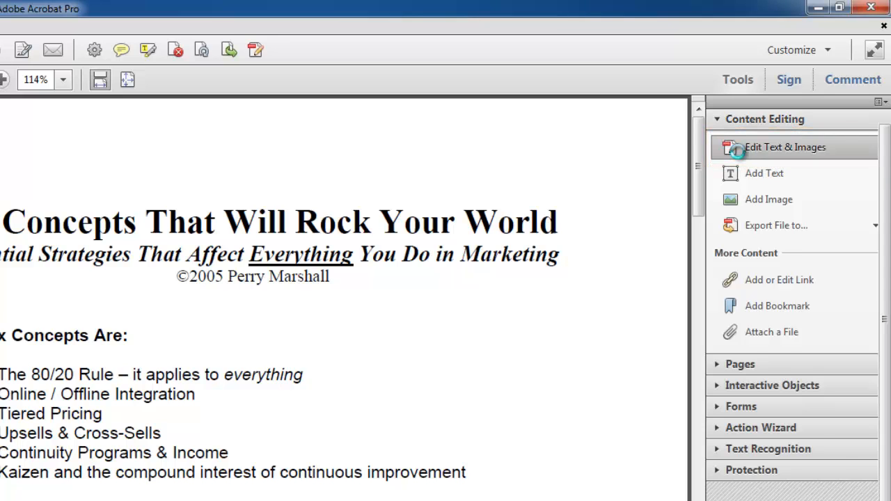
Change 'Six' to 'Seven' in the title and heading, then save via the File menu
left_click(785, 148)
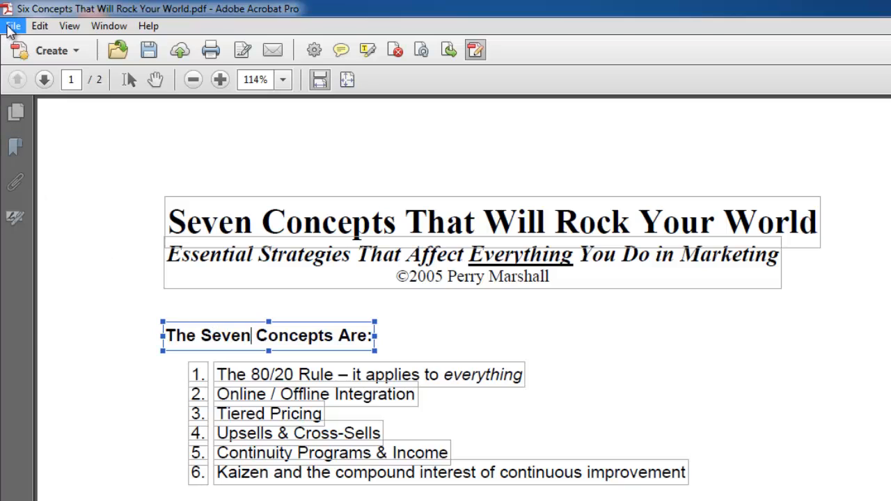
left_click(13, 25)
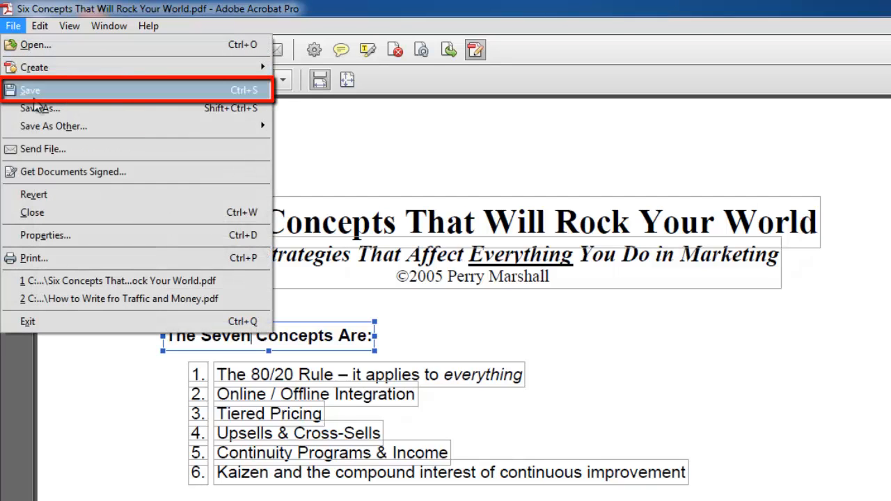